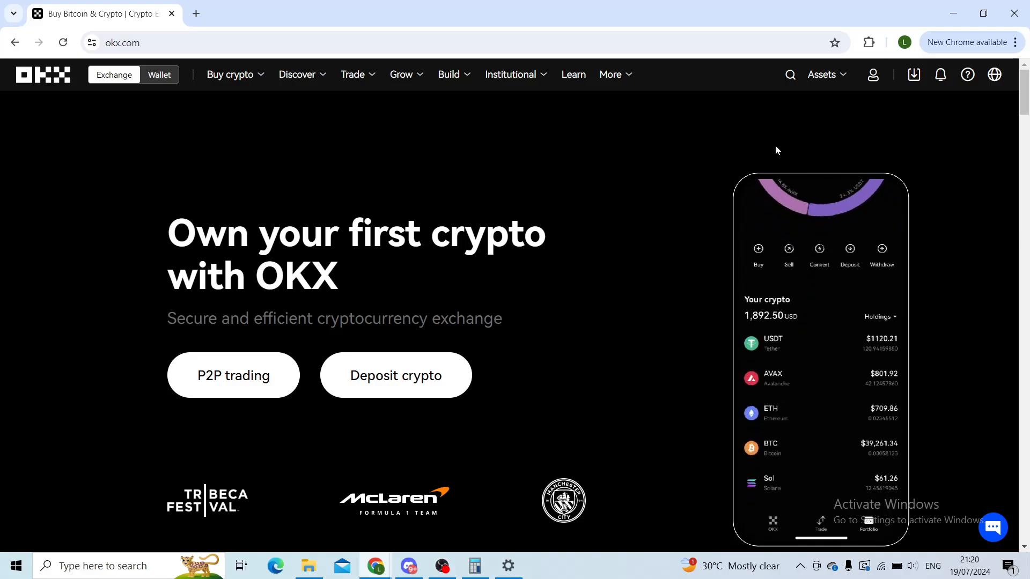
Choose Security from the profile menu in the top bar.
left_click(873, 74)
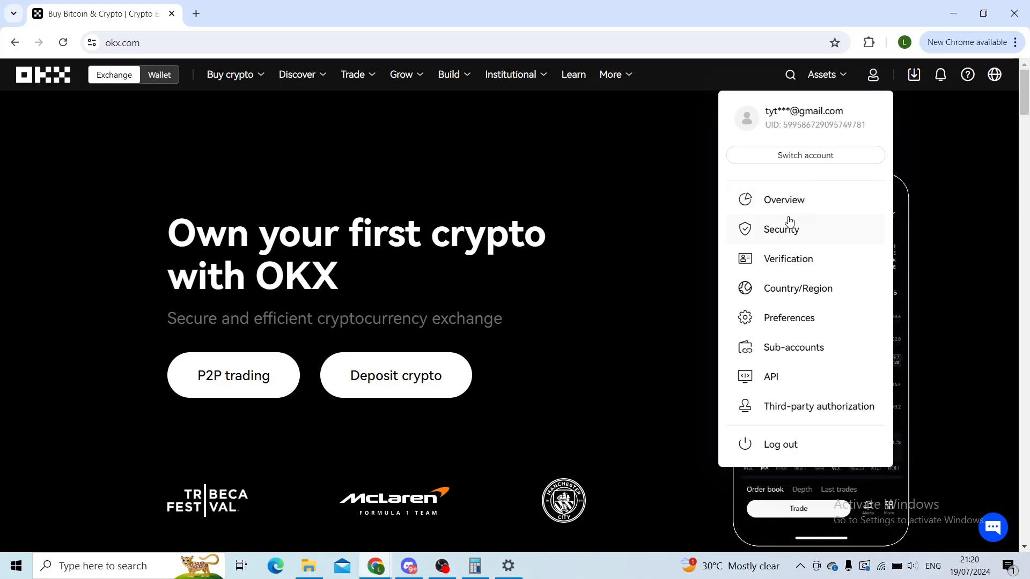
left_click(782, 229)
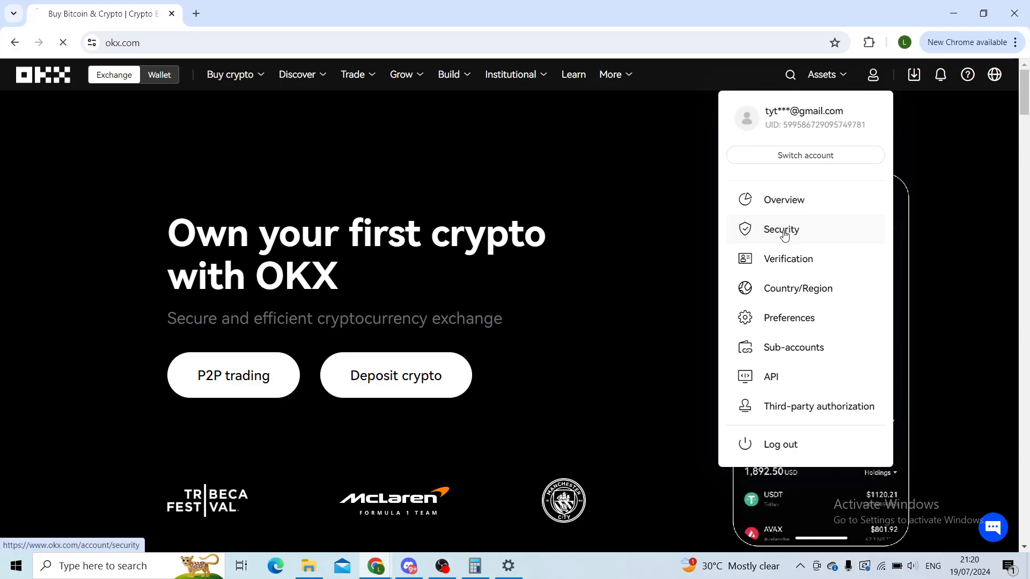
Scroll the Security center to Authentication methods and choose Change phone number.
left_click(781, 230)
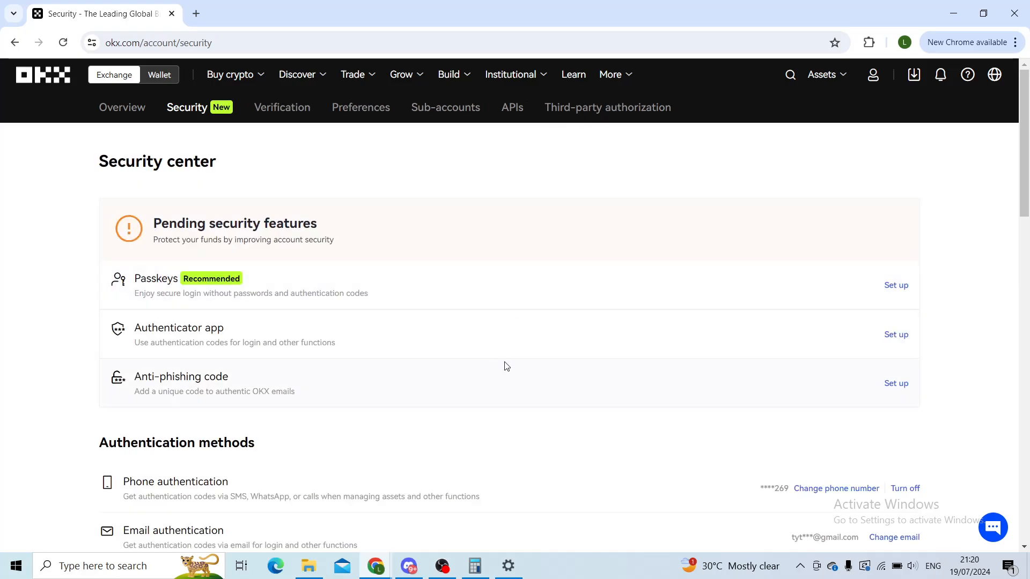
scroll("down", 3)
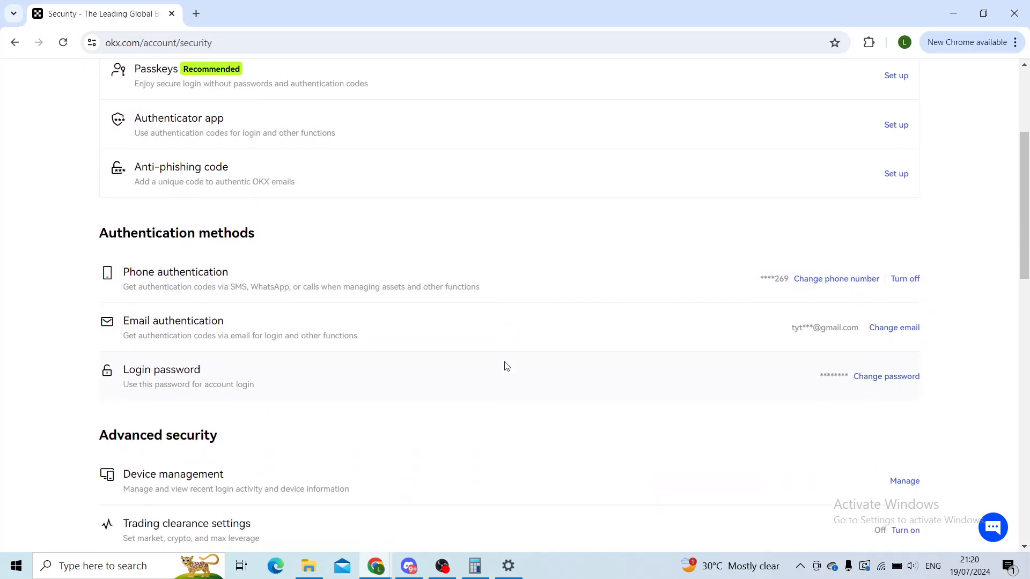
scroll("down", 3)
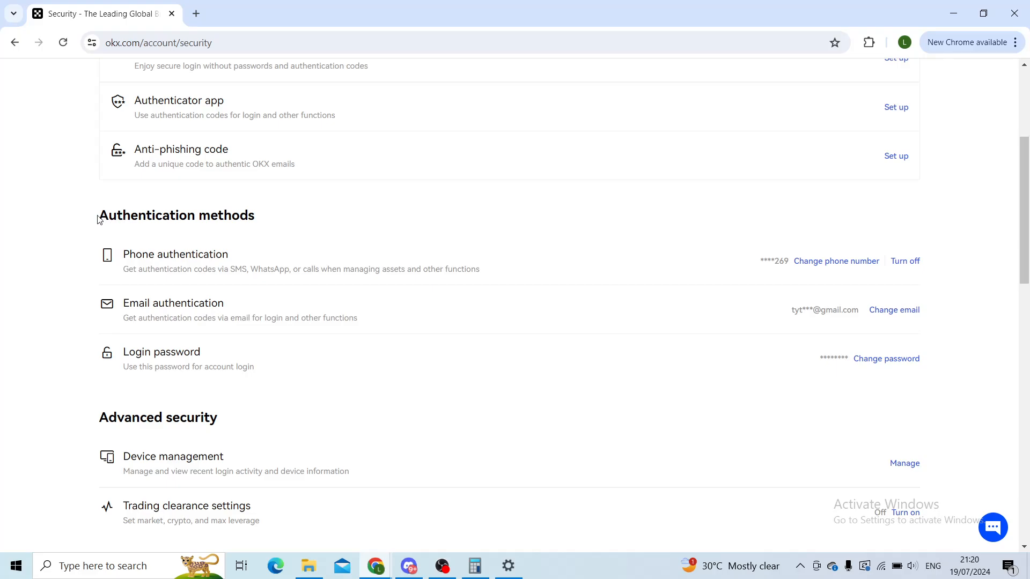
mouse_move(211, 316)
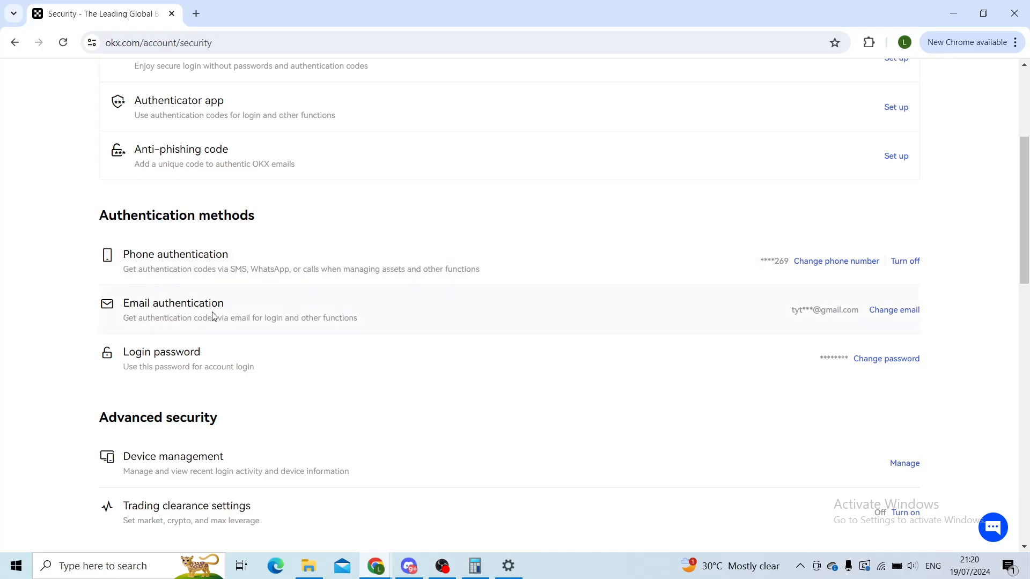
mouse_move(123, 257)
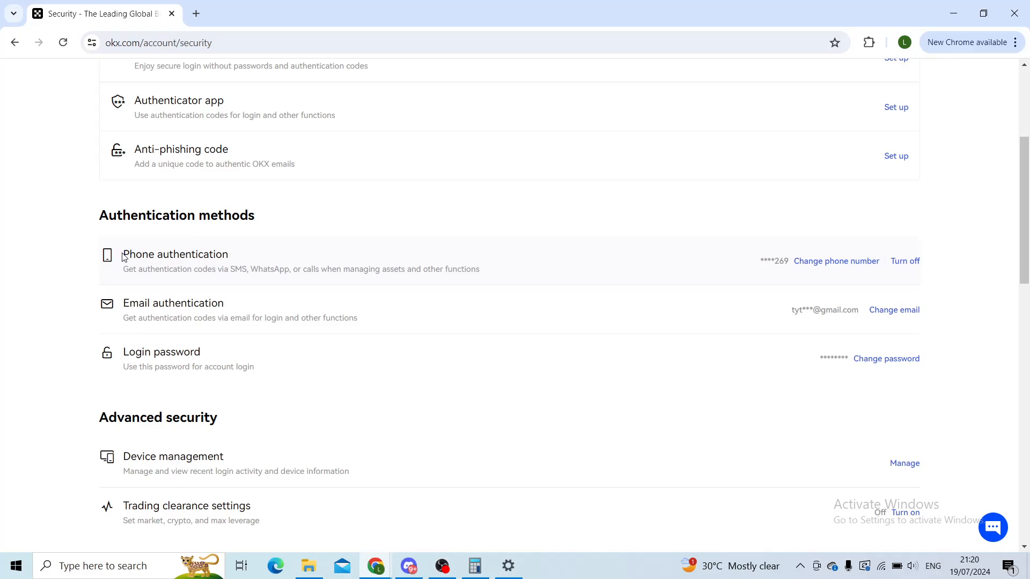
mouse_move(885, 267)
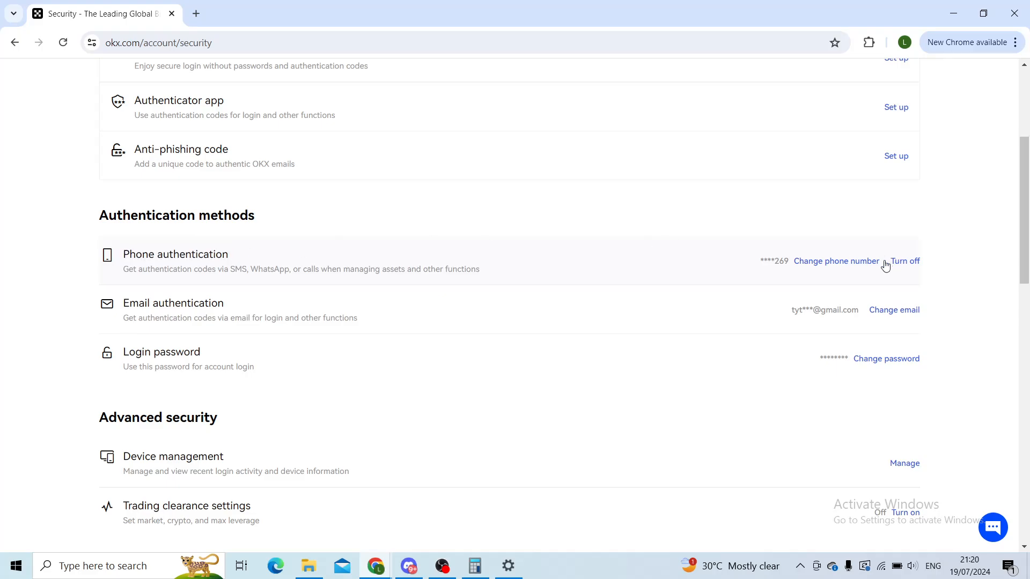
mouse_move(831, 270)
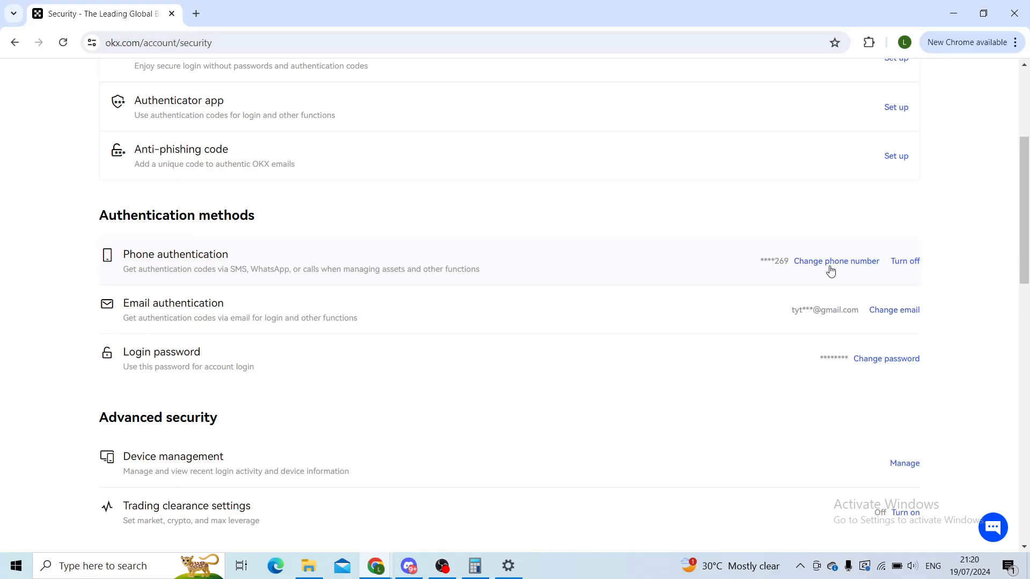
left_click(836, 261)
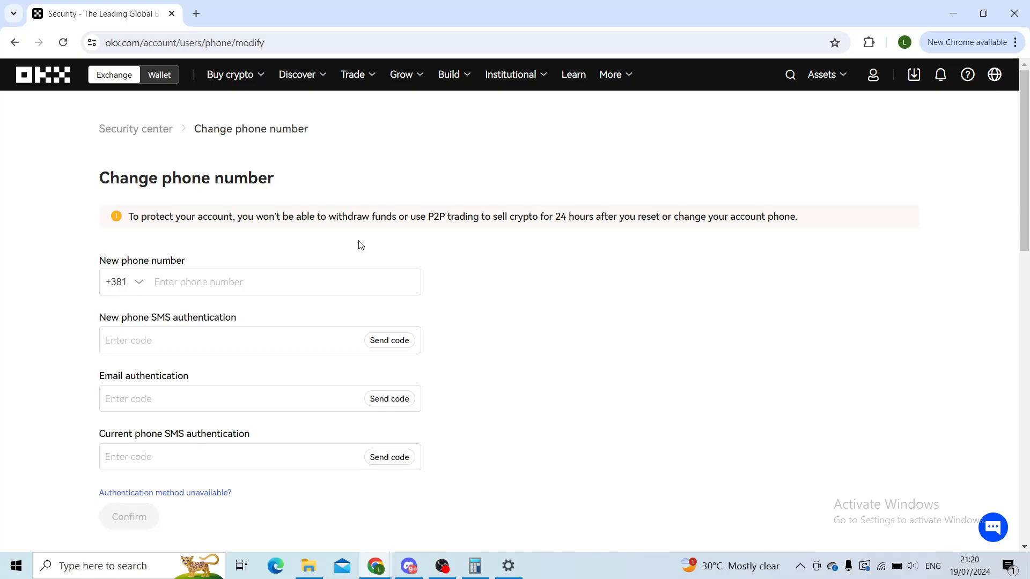
Scroll down to view the new number, SMS, email and current phone code fields.
scroll("down", 3)
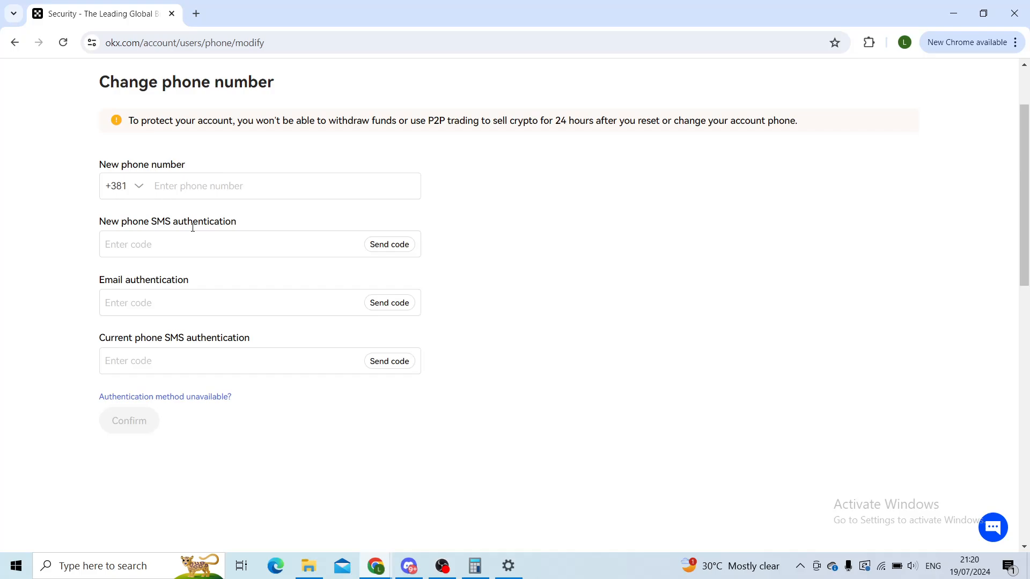
mouse_move(427, 221)
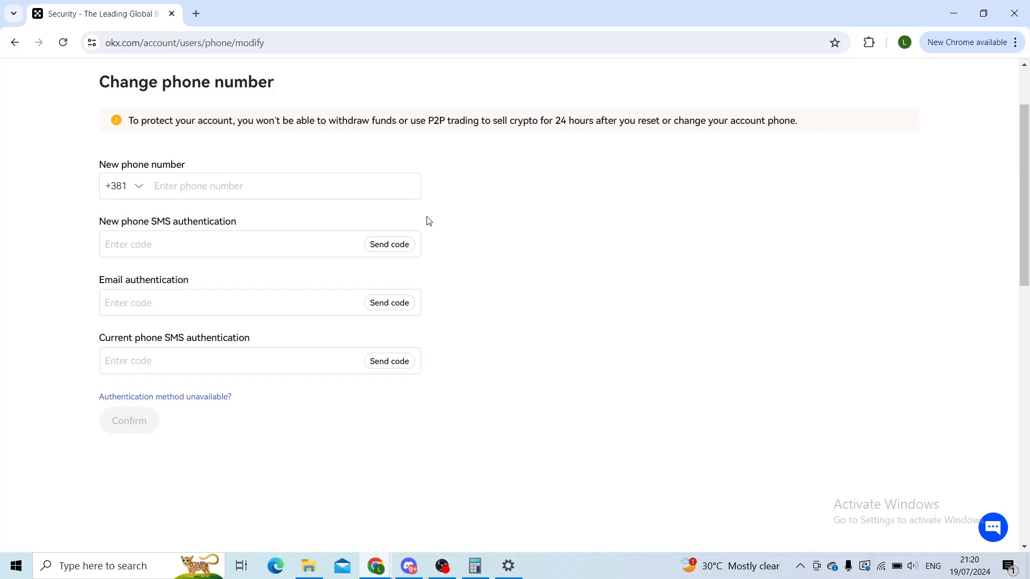
left_click(283, 186)
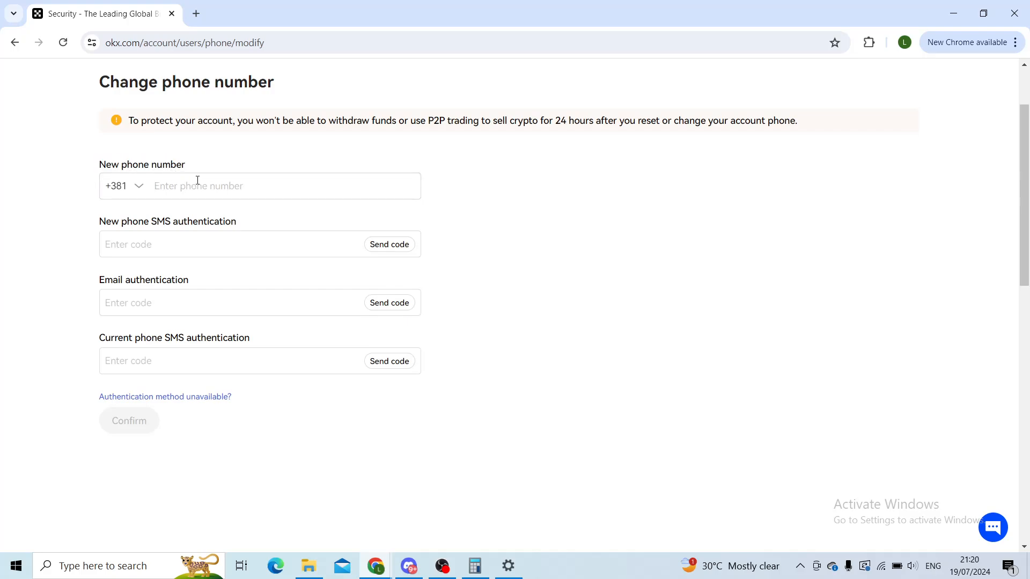
mouse_move(516, 229)
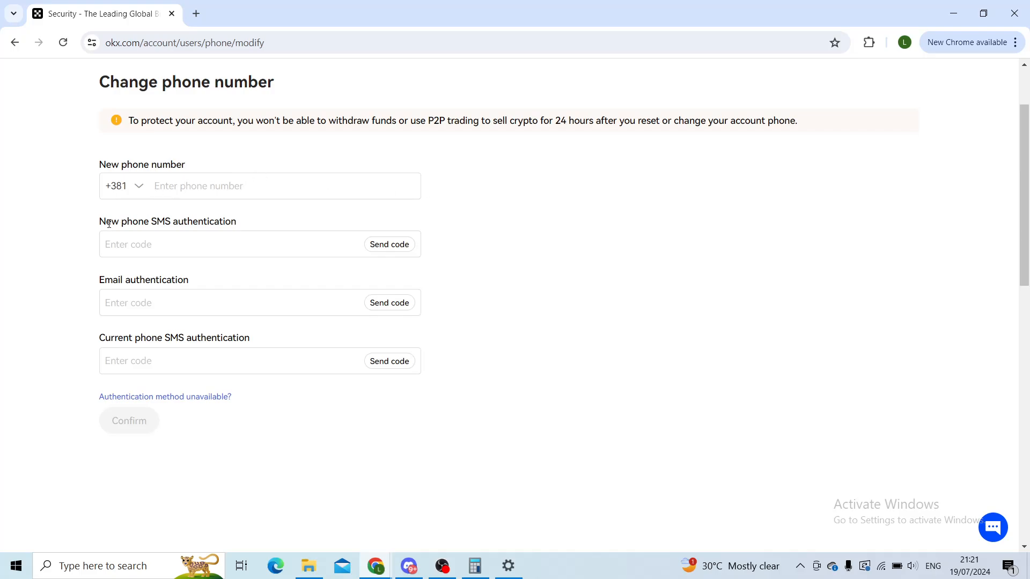
mouse_move(159, 227)
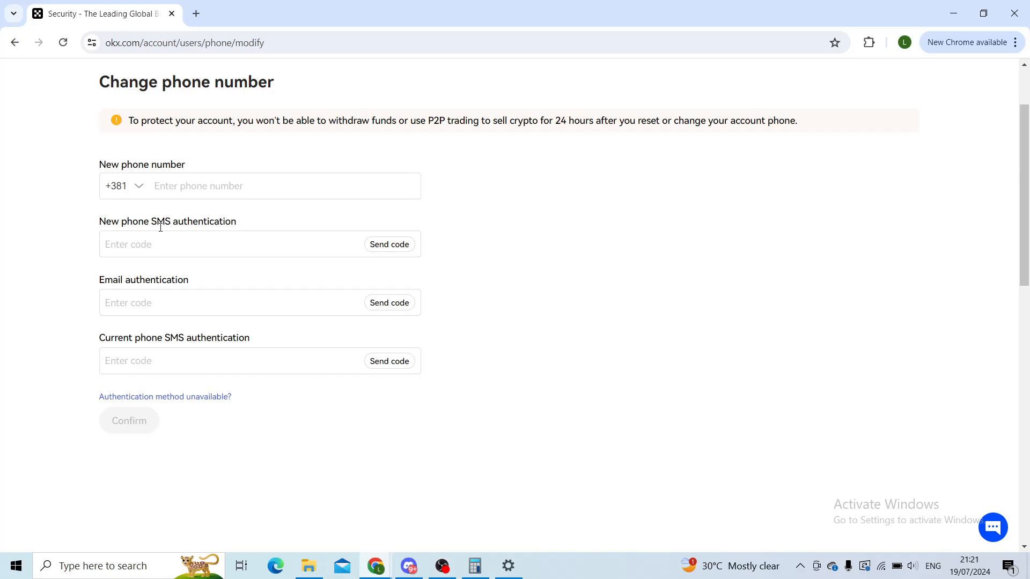
mouse_move(163, 225)
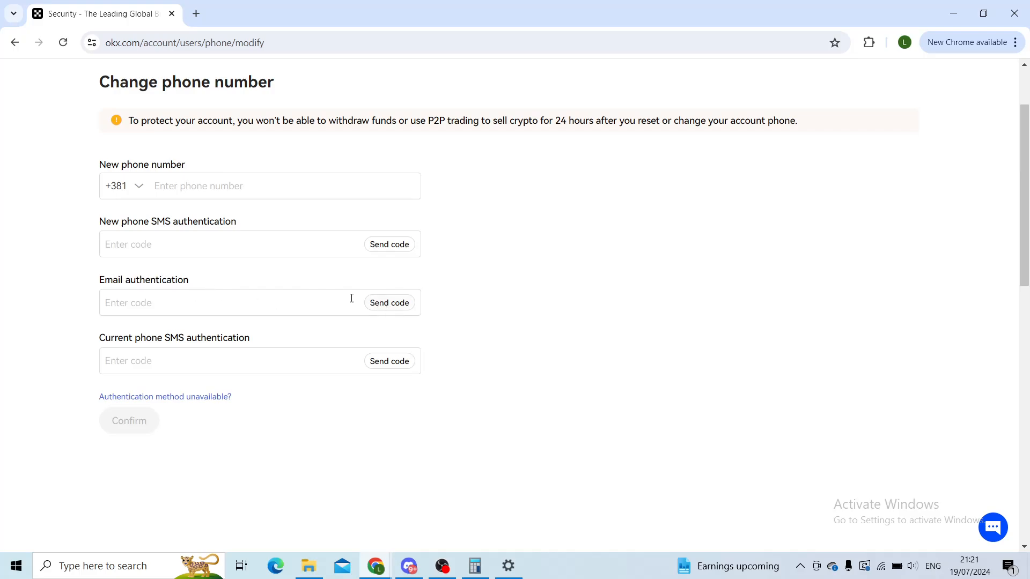
left_click(226, 303)
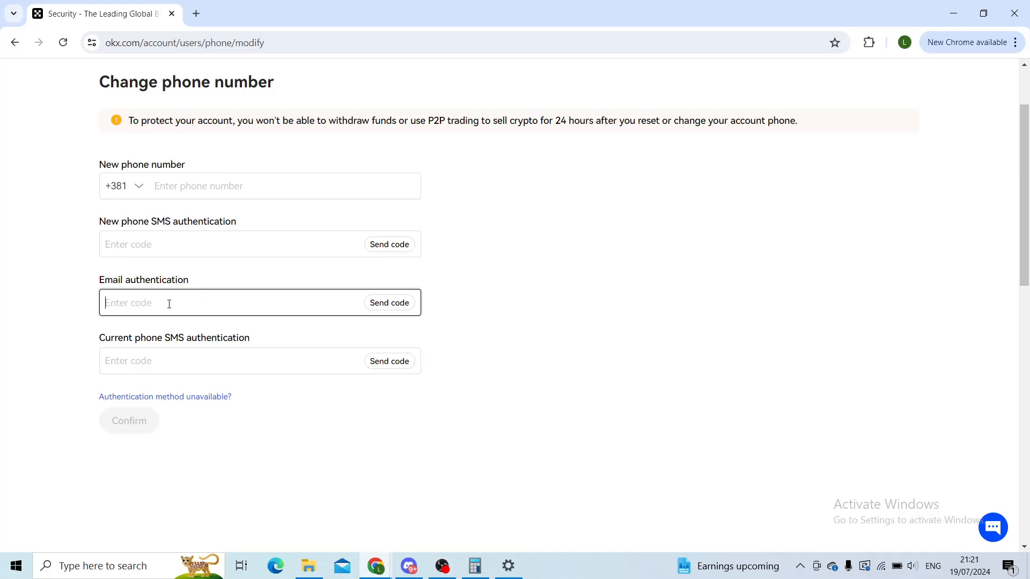
mouse_move(163, 271)
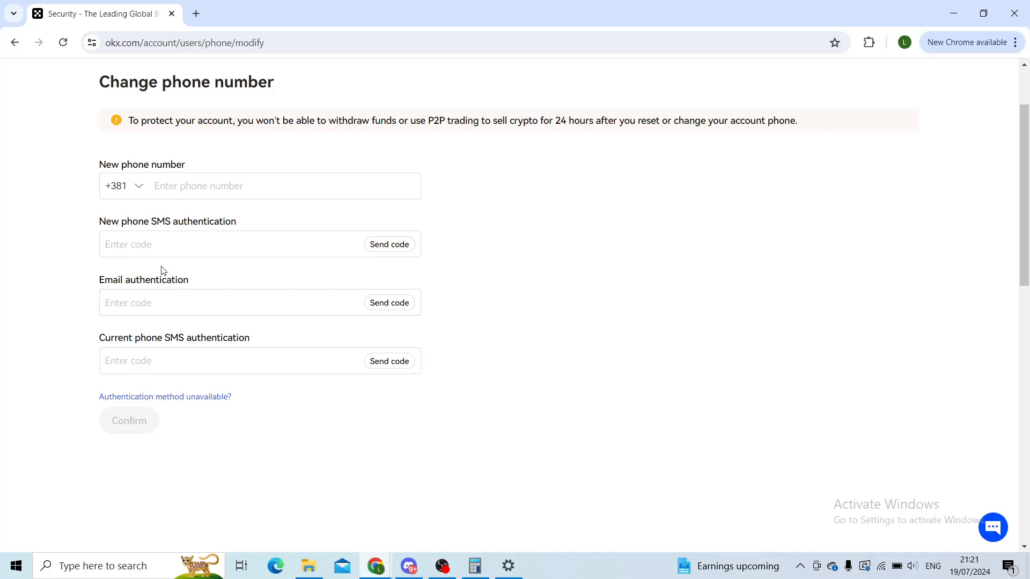
double_click(173, 338)
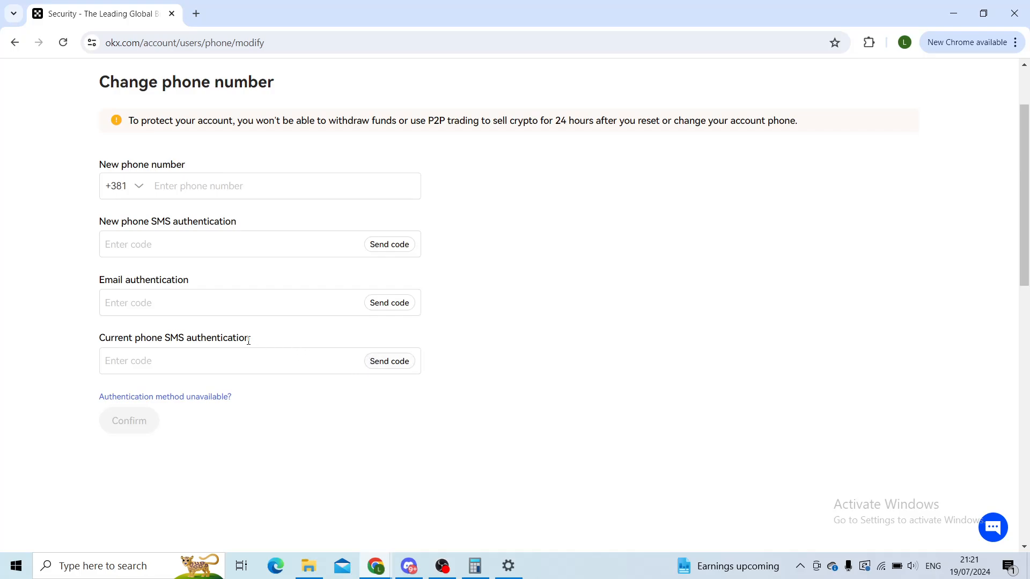
double_click(216, 337)
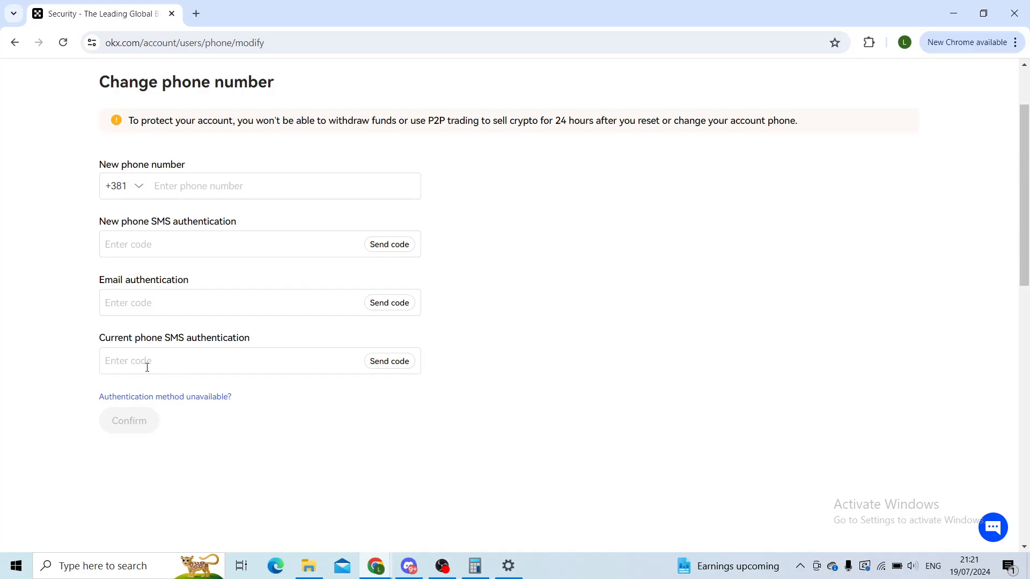
scroll("down", 3)
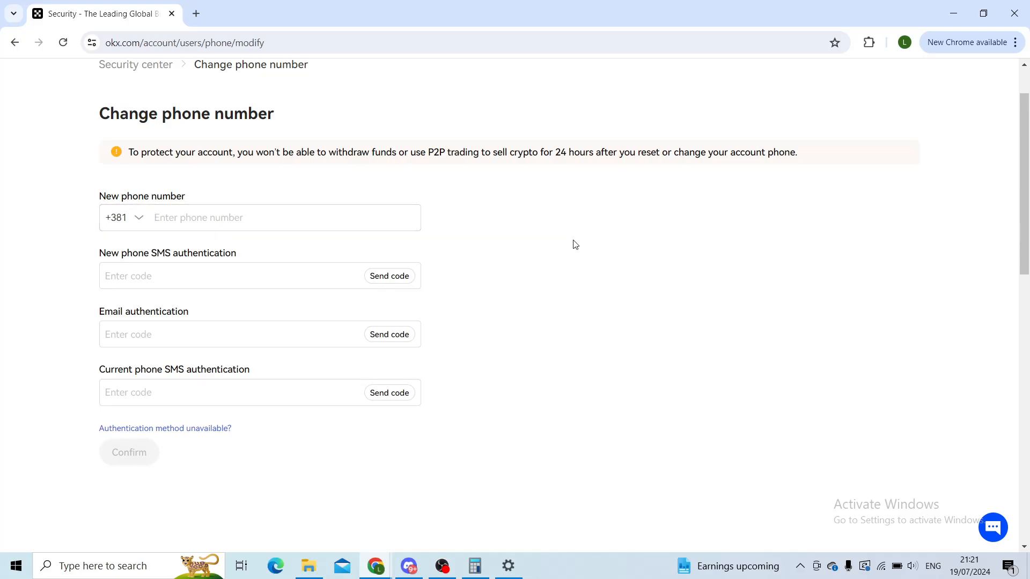
scroll("up", 3)
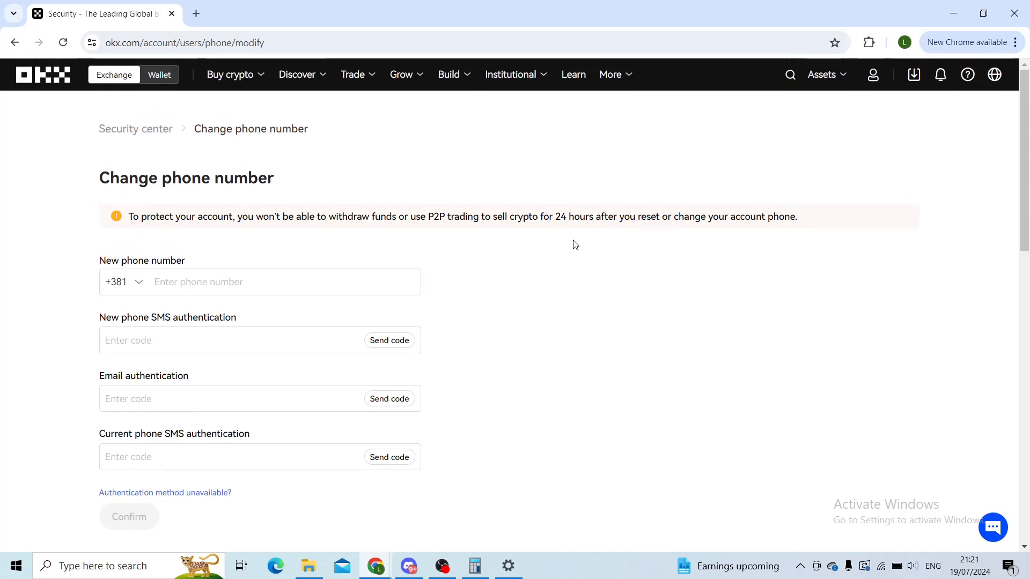
mouse_move(130, 213)
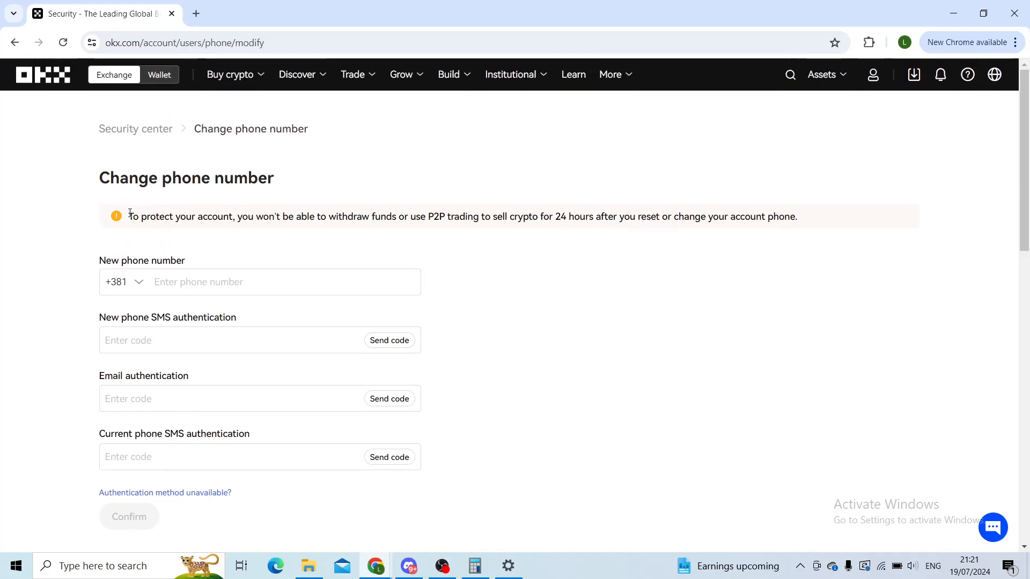
left_click_drag(129, 216, 361, 216)
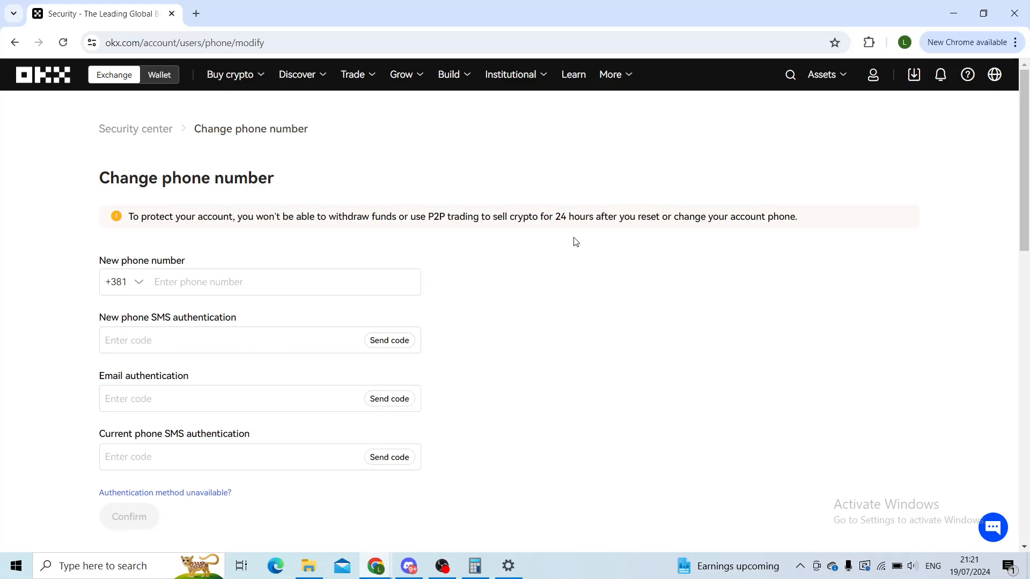
mouse_move(631, 221)
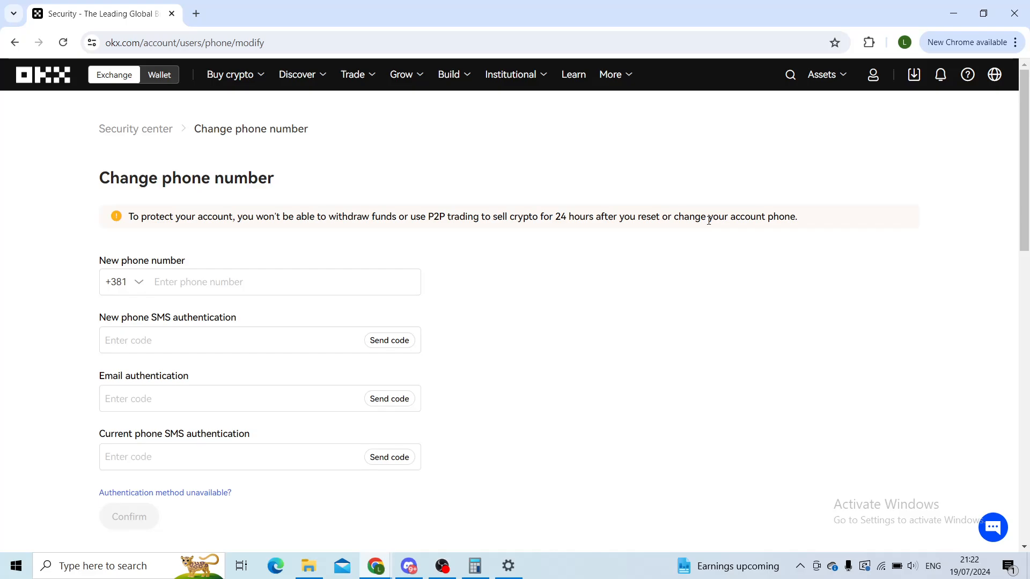
mouse_move(461, 204)
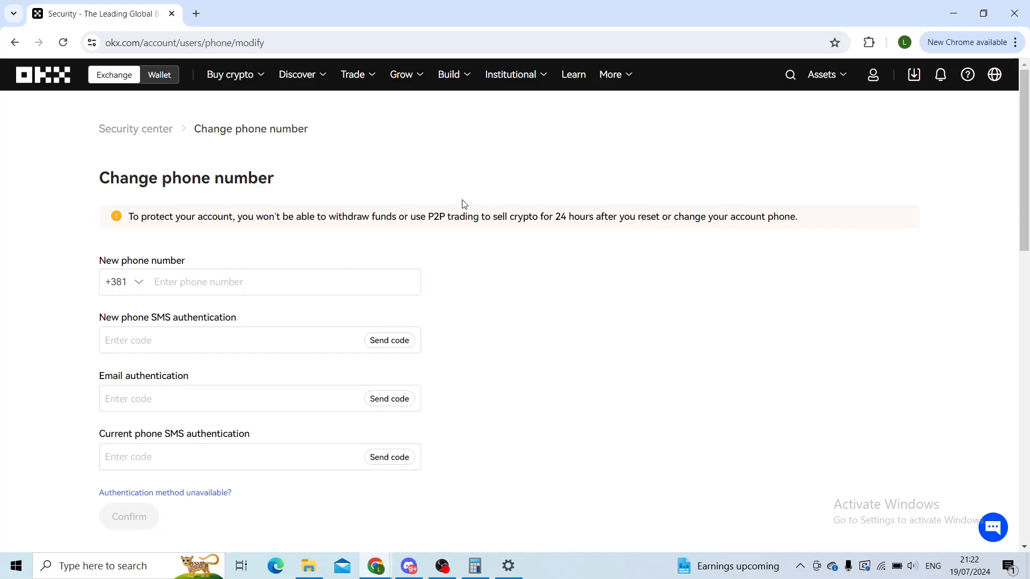